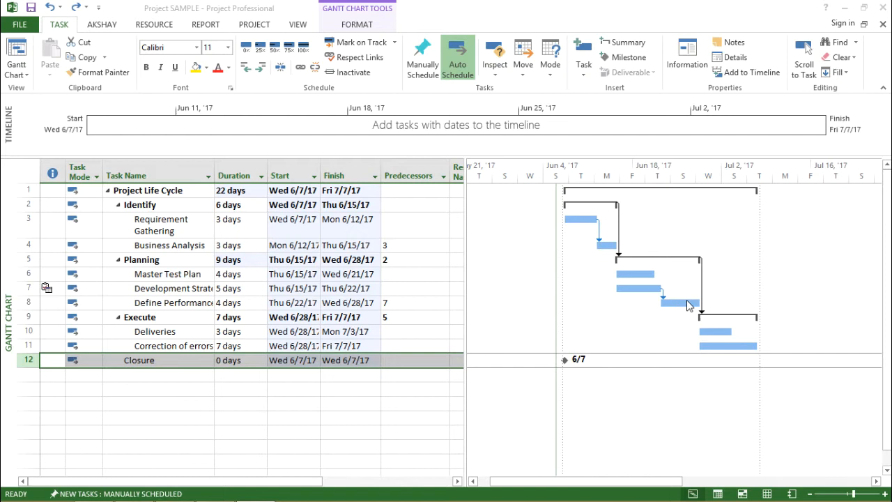
# Insert an auto-scheduled zero-day task 'Completion of Planning Phase' above Execute as a 6/28 milestone
pyautogui.click(239, 418)
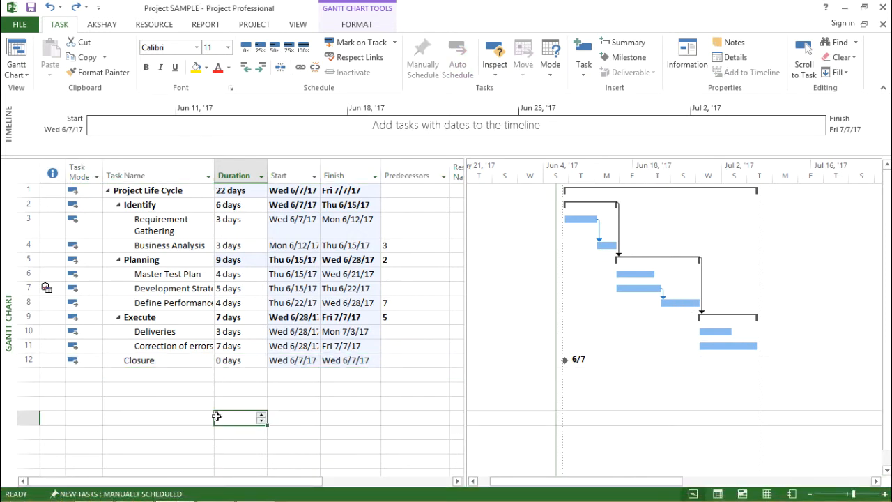
pyautogui.moveTo(201, 387)
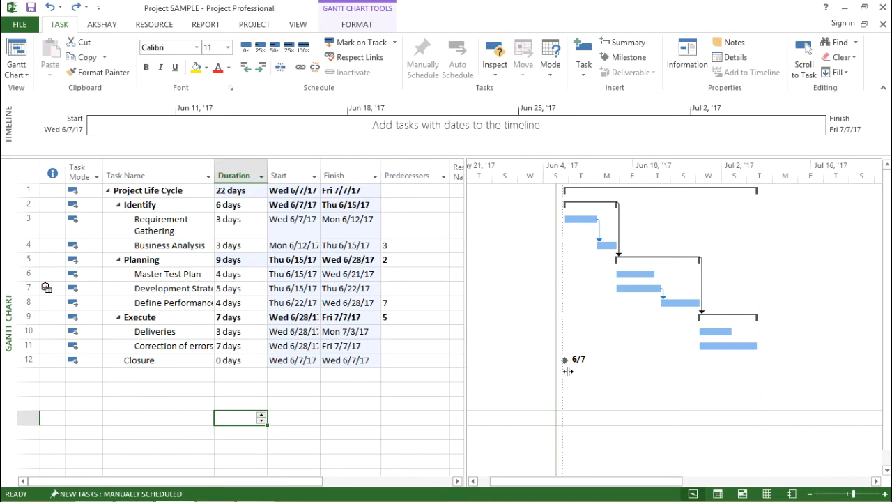
pyautogui.moveTo(563, 360)
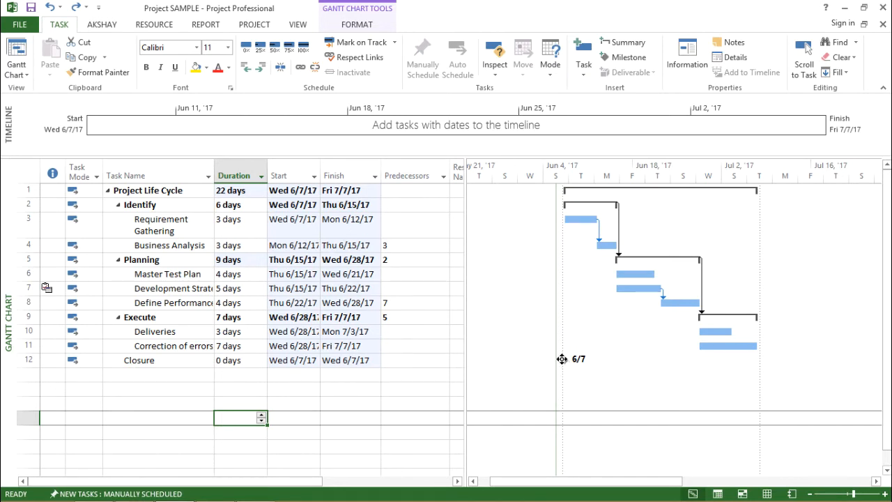
pyautogui.moveTo(561, 358)
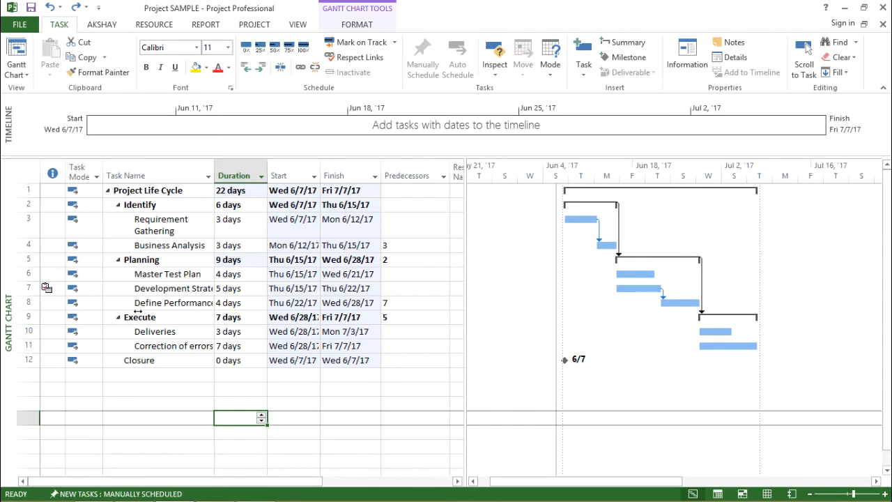
pyautogui.rightClick(139, 318)
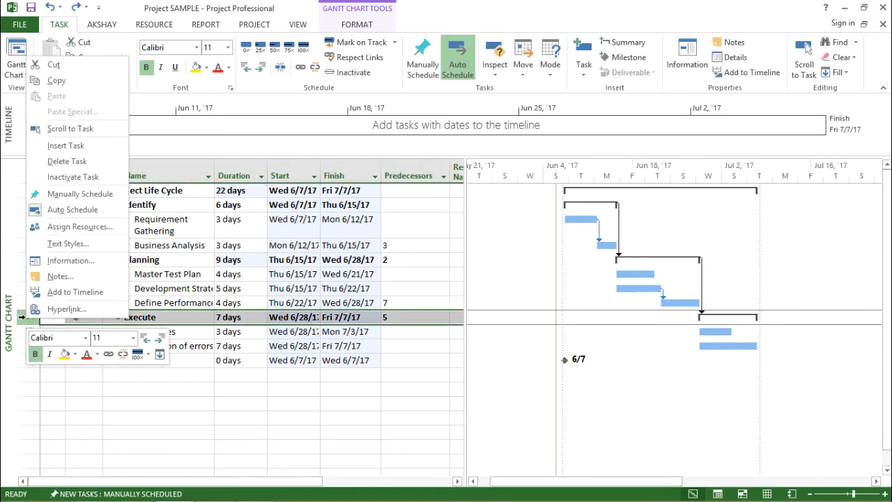
pyautogui.moveTo(67, 145)
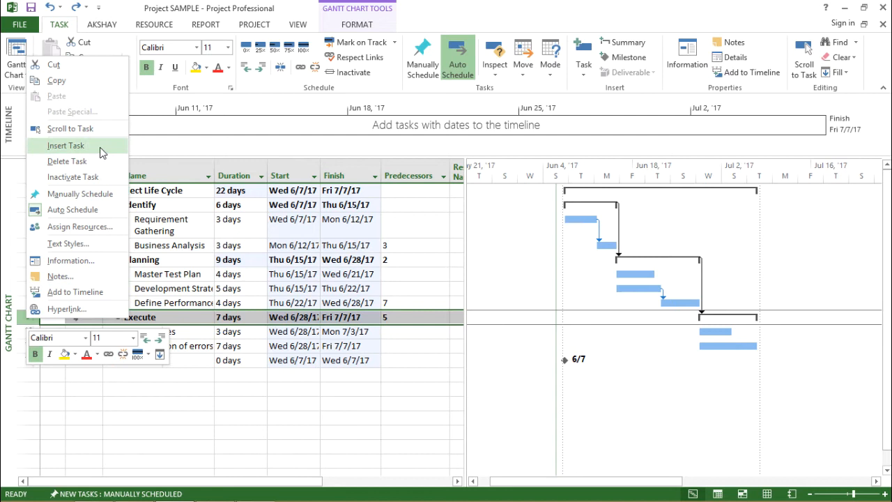
pyautogui.click(65, 145)
pyautogui.write('Completion of Planning ')
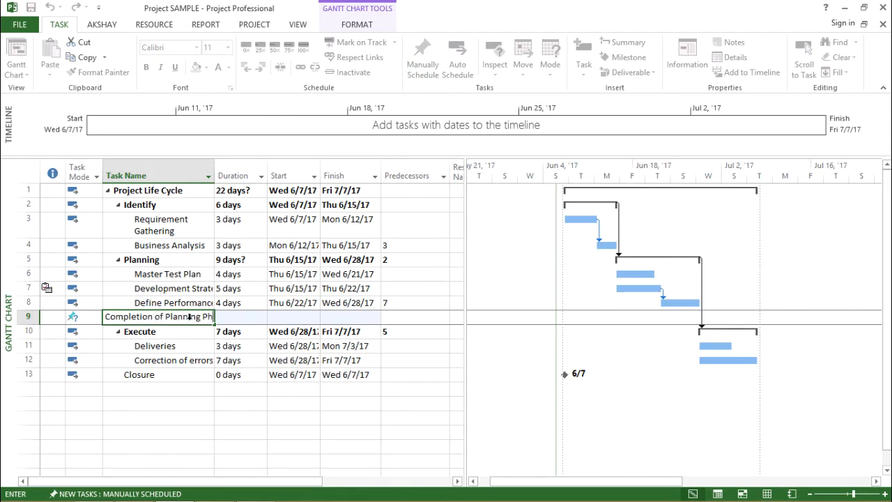
pyautogui.write('Phase')
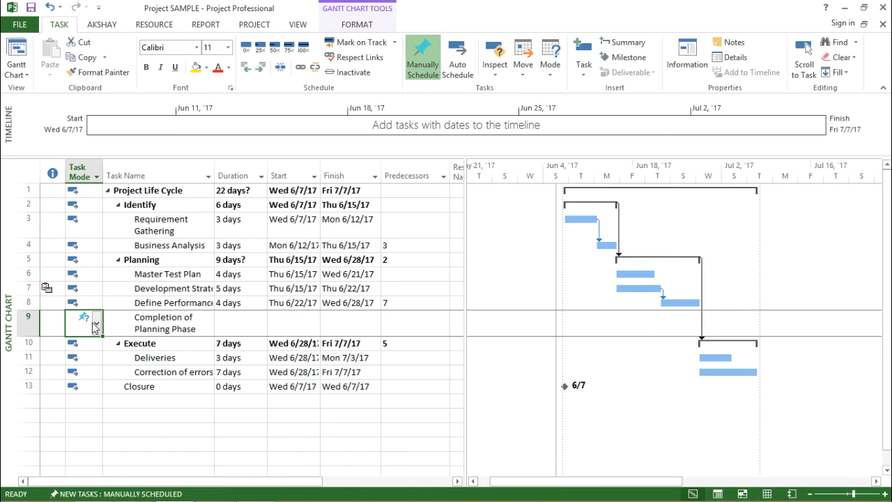
pyautogui.click(94, 323)
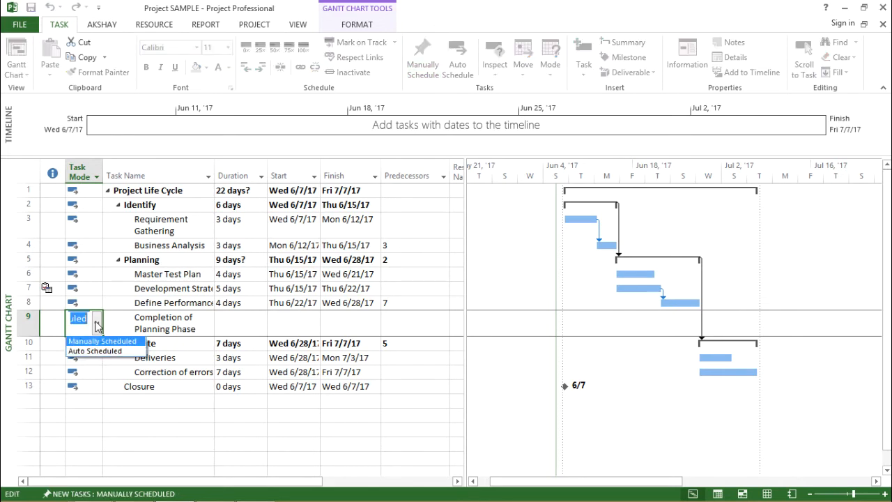
pyautogui.moveTo(104, 351)
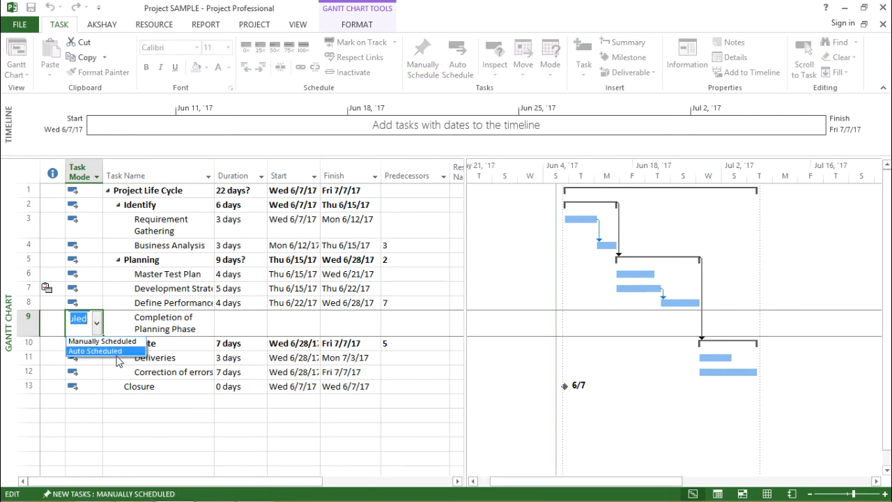
pyautogui.click(95, 351)
pyautogui.write('0 days')
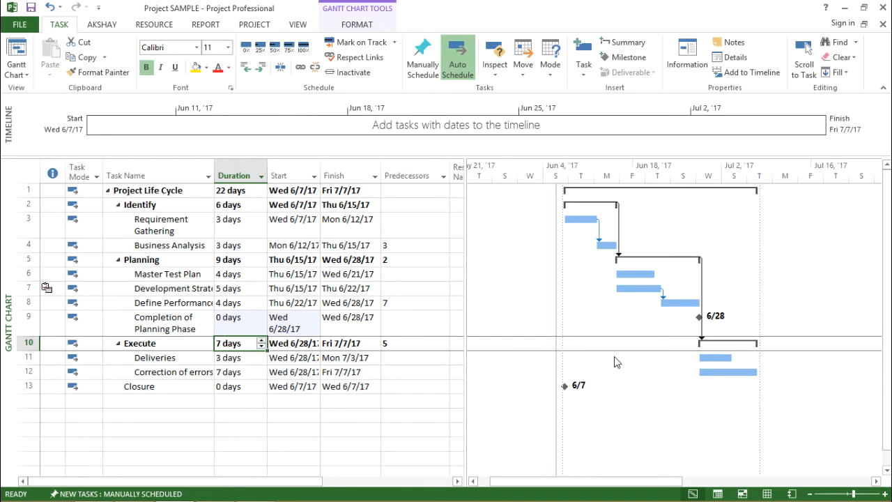
pyautogui.moveTo(702, 327)
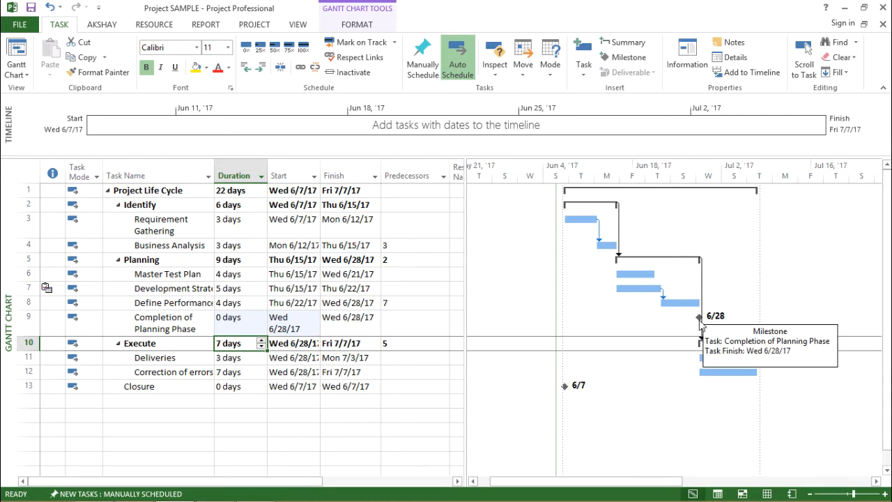
pyautogui.moveTo(702, 327)
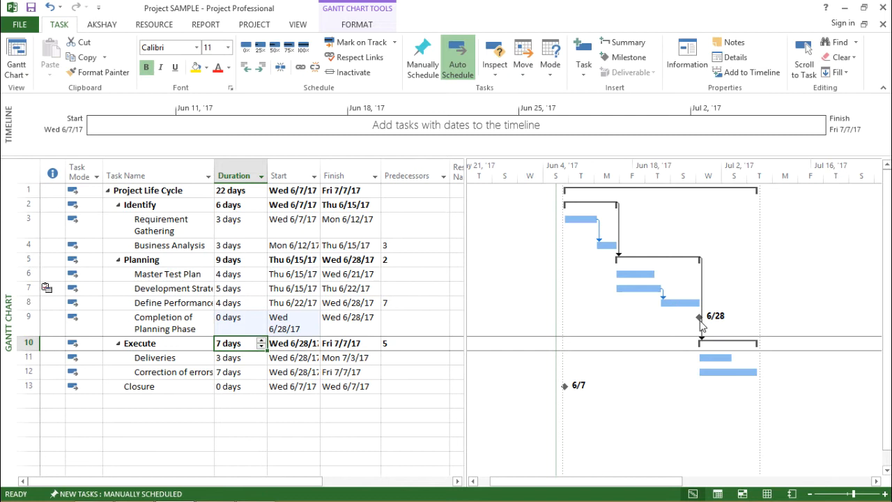
pyautogui.moveTo(719, 328)
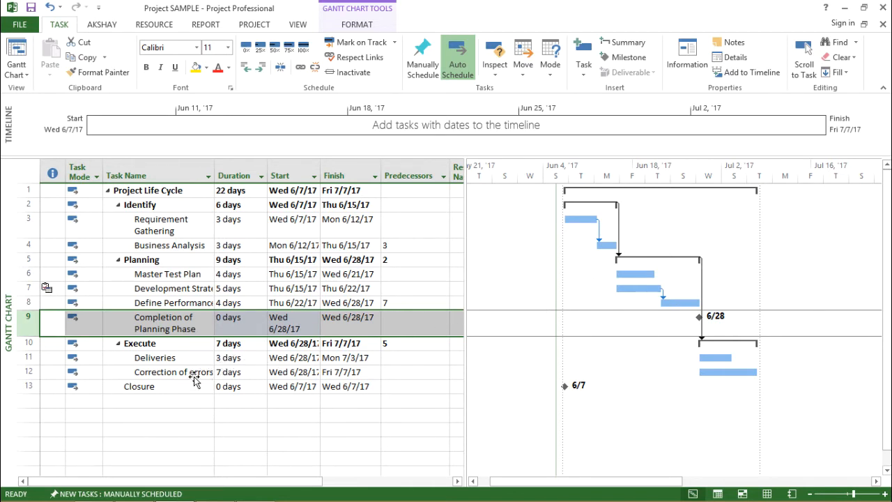
# Bring up the Advanced settings for the Correction of errors task
pyautogui.click(174, 371)
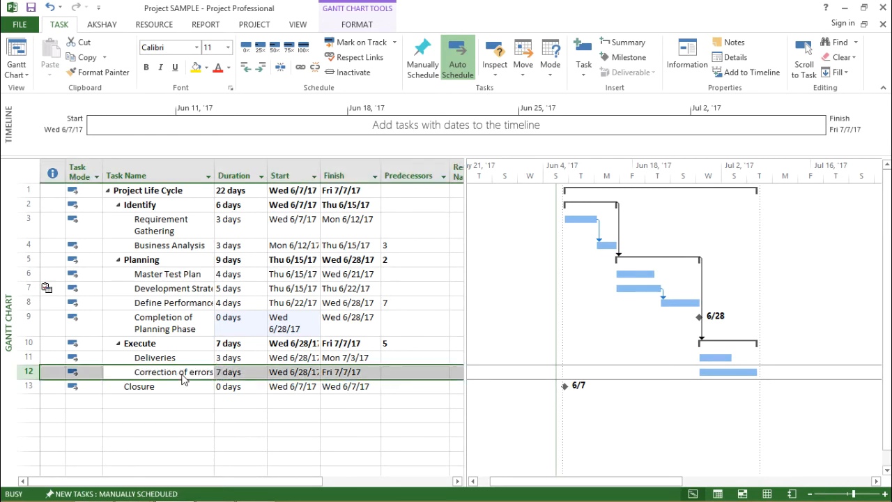
pyautogui.doubleClick(172, 371)
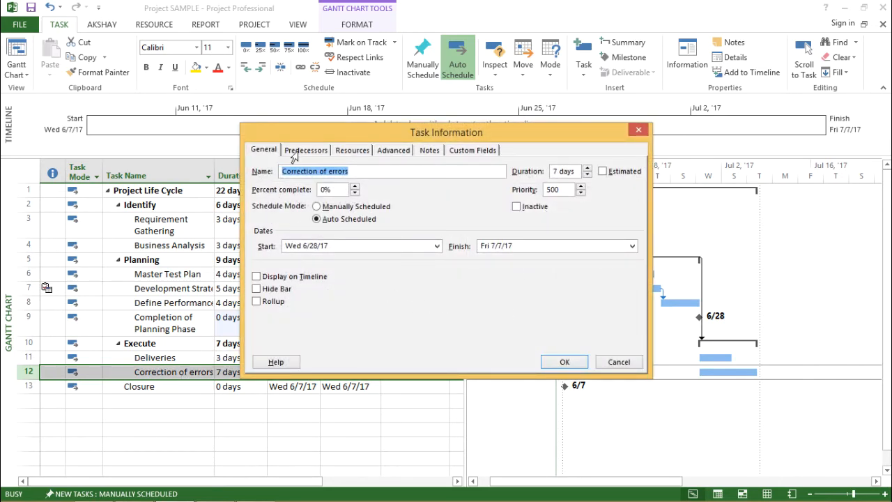
pyautogui.click(351, 151)
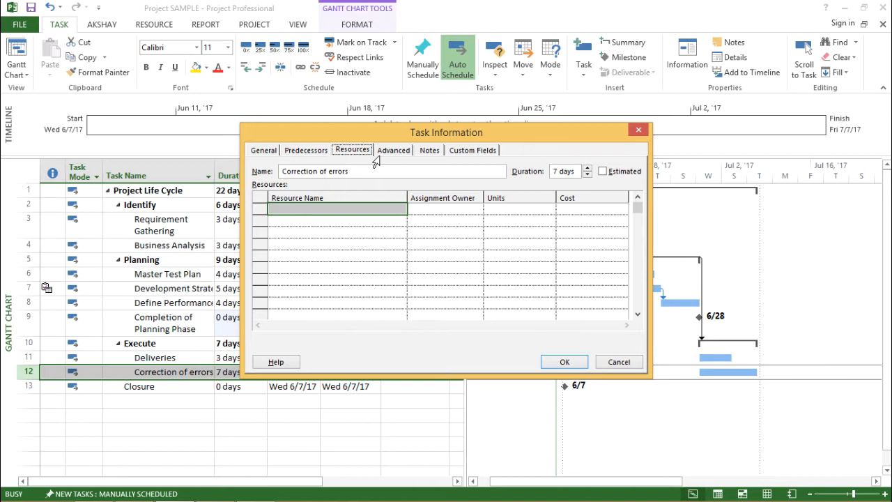
pyautogui.click(393, 150)
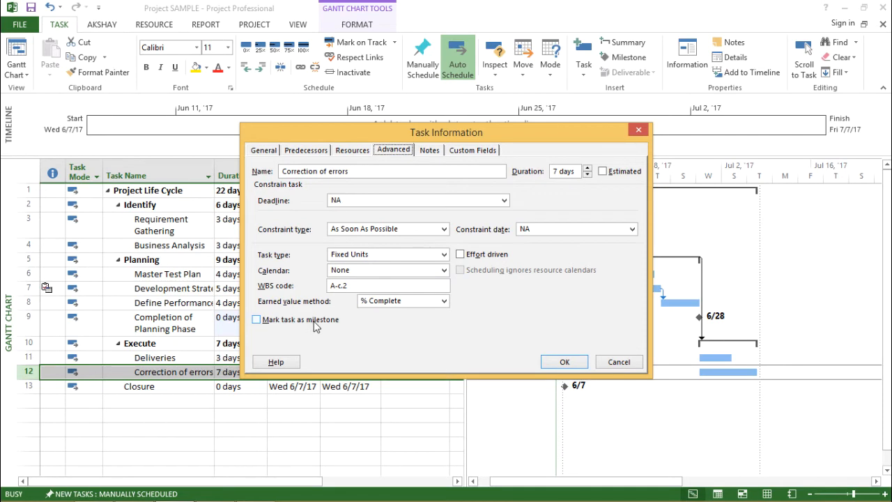
# Mark Correction of errors as a milestone, keeping its 7-day duration
pyautogui.click(257, 319)
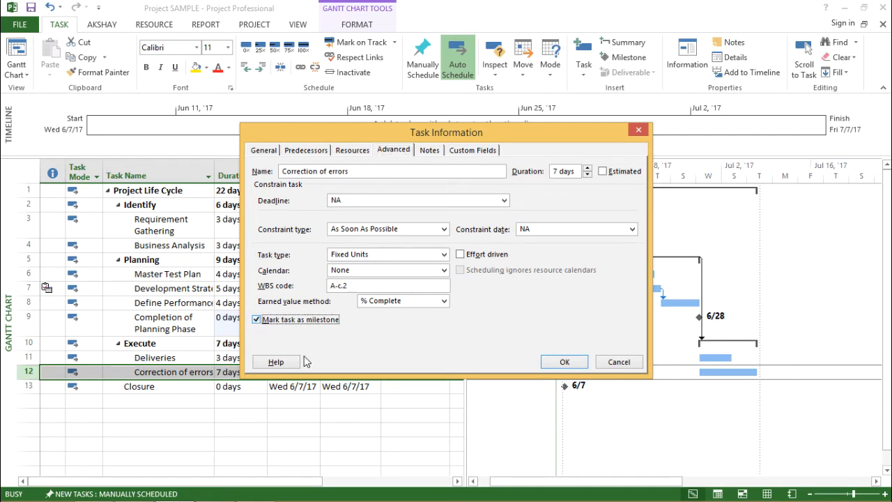
pyautogui.moveTo(446, 132); pyautogui.dragTo(382, 98)
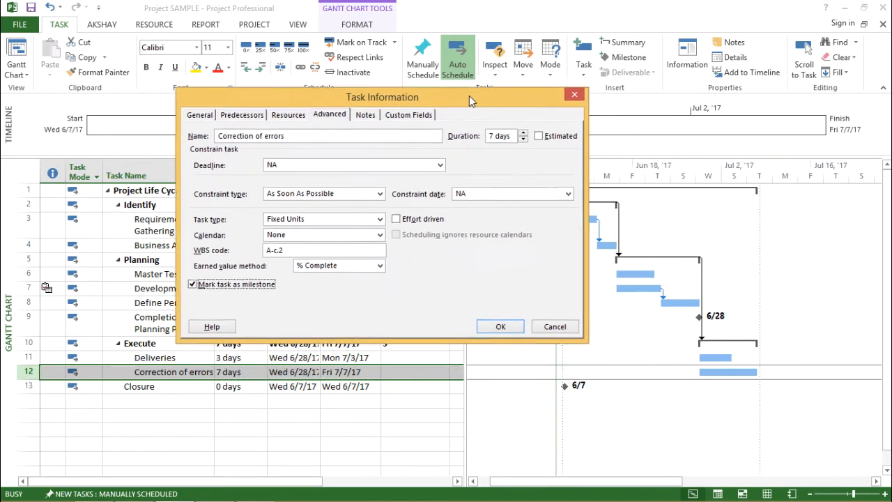
pyautogui.moveTo(382, 97); pyautogui.dragTo(424, 50)
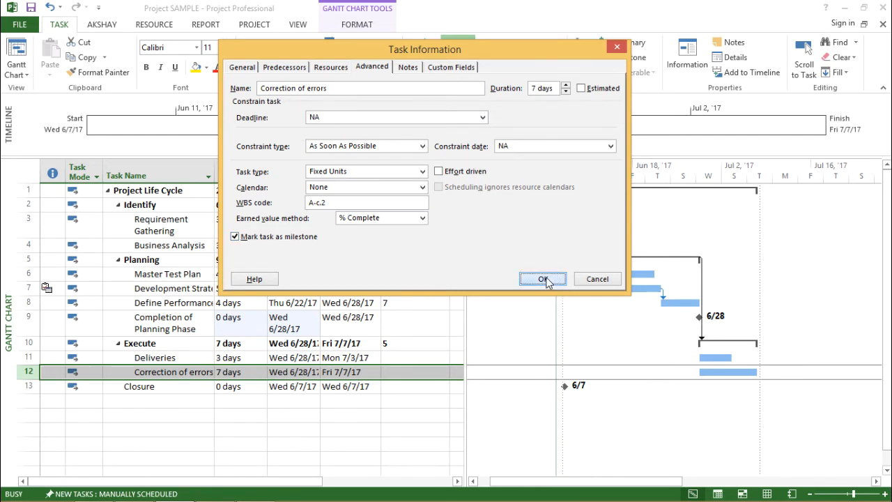
pyautogui.click(543, 278)
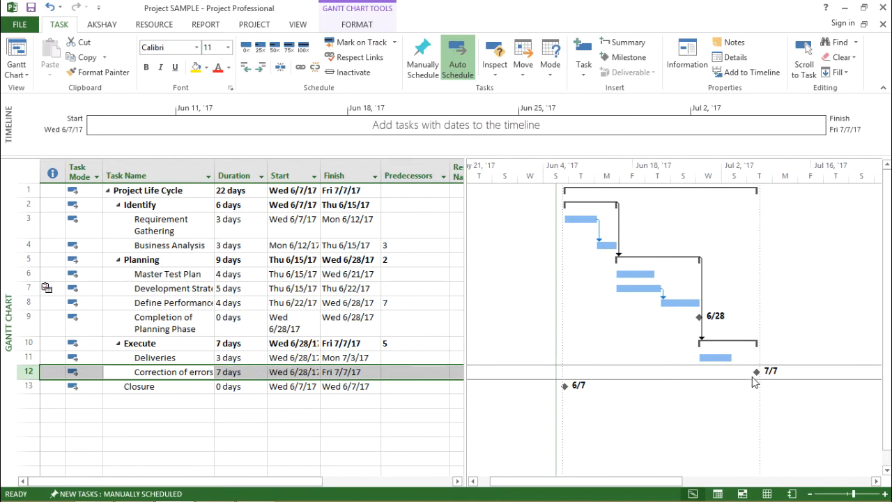
pyautogui.moveTo(761, 379)
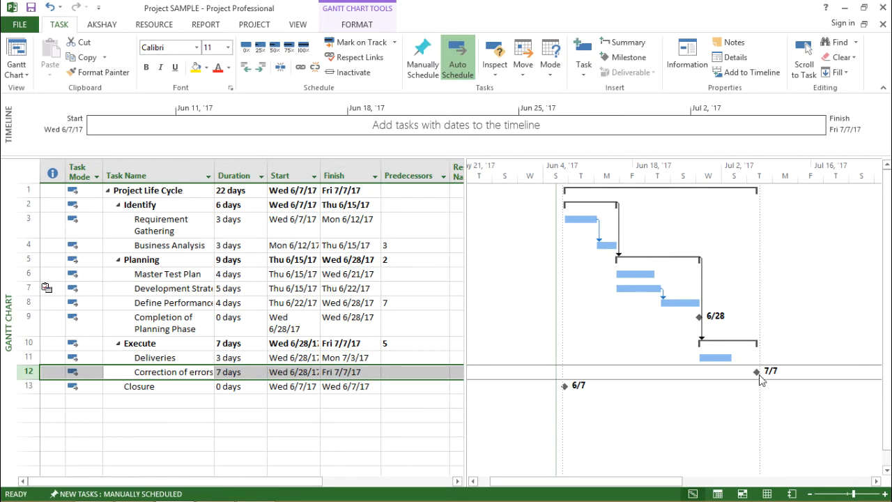
pyautogui.moveTo(758, 371)
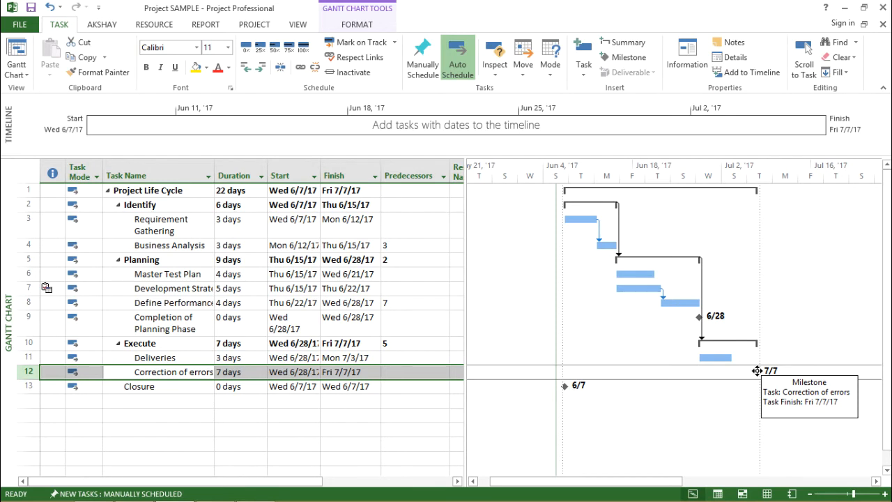
pyautogui.moveTo(766, 393)
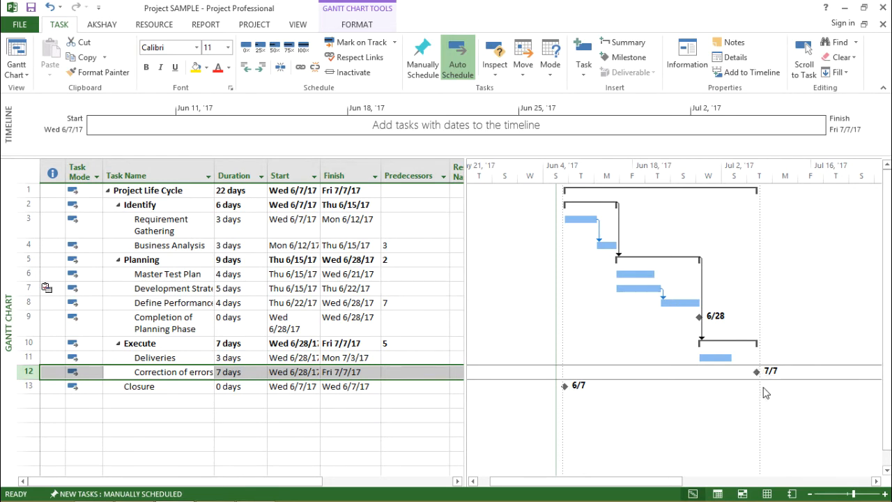
pyautogui.moveTo(756, 371)
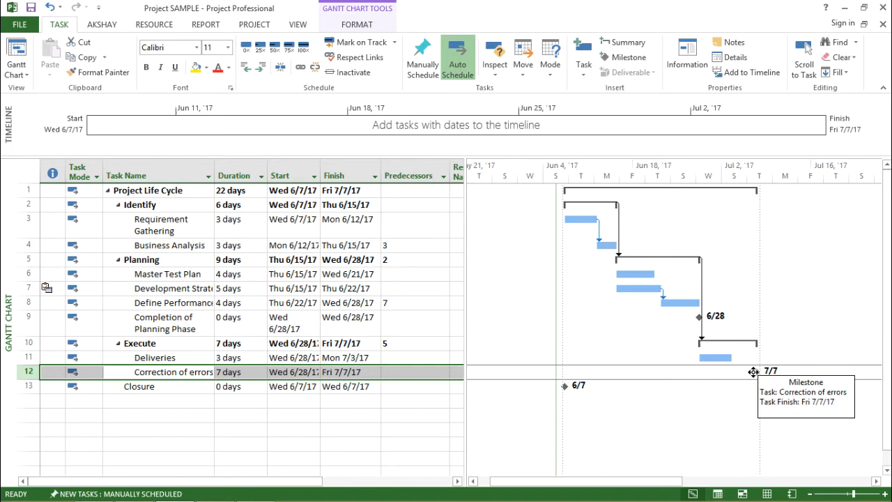
pyautogui.moveTo(550, 383)
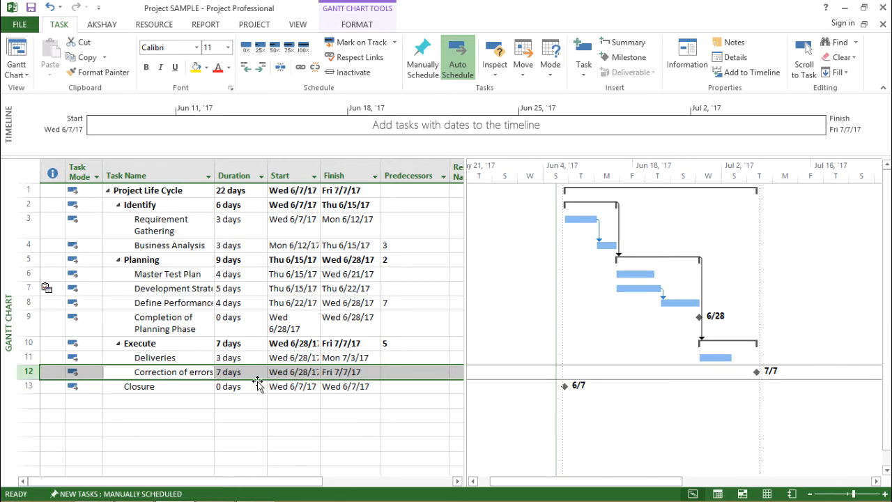
pyautogui.click(158, 401)
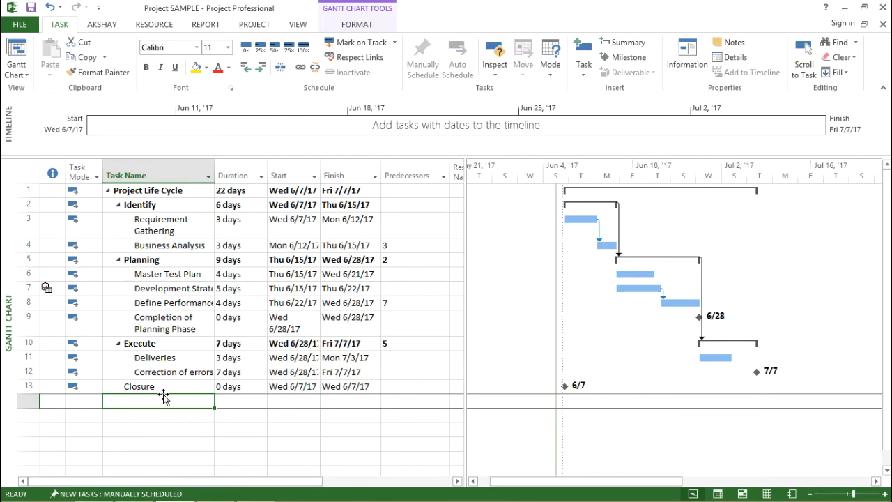
pyautogui.moveTo(210, 309)
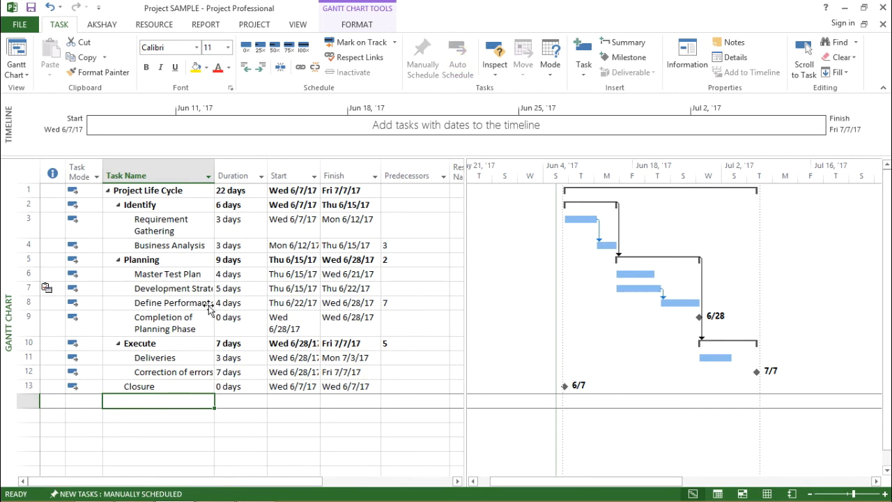
pyautogui.moveTo(262, 382)
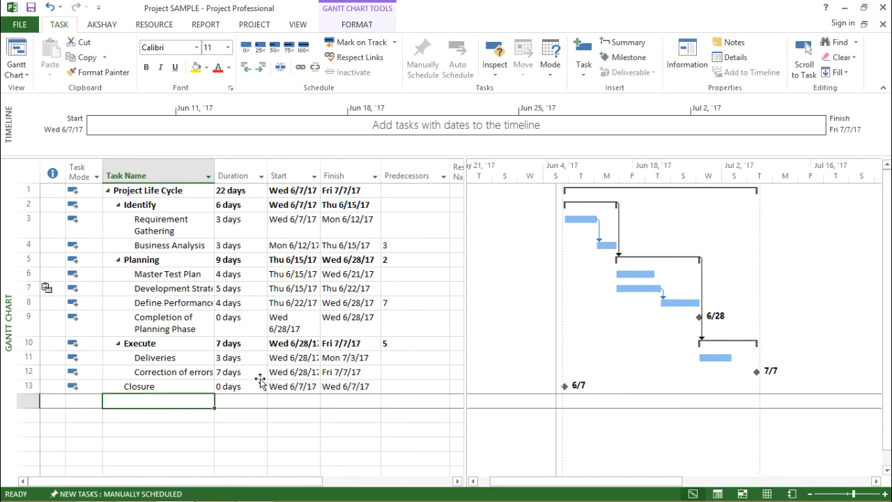
pyautogui.moveTo(237, 363)
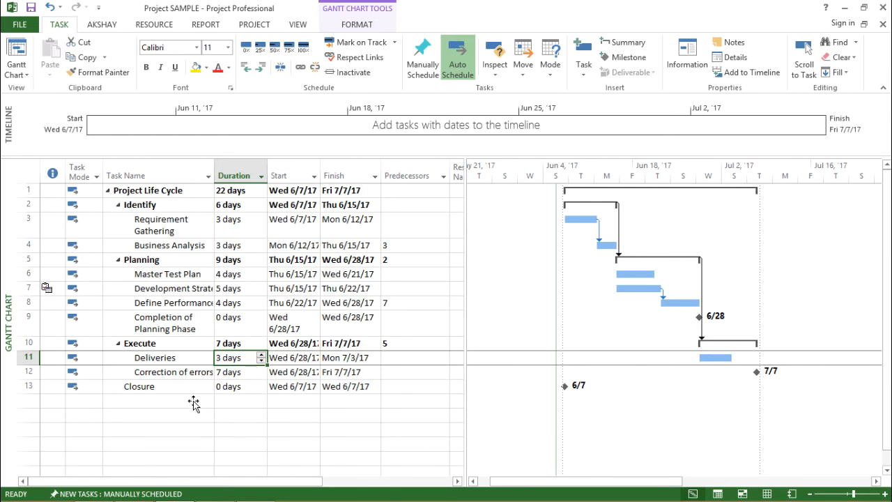
pyautogui.click(156, 357)
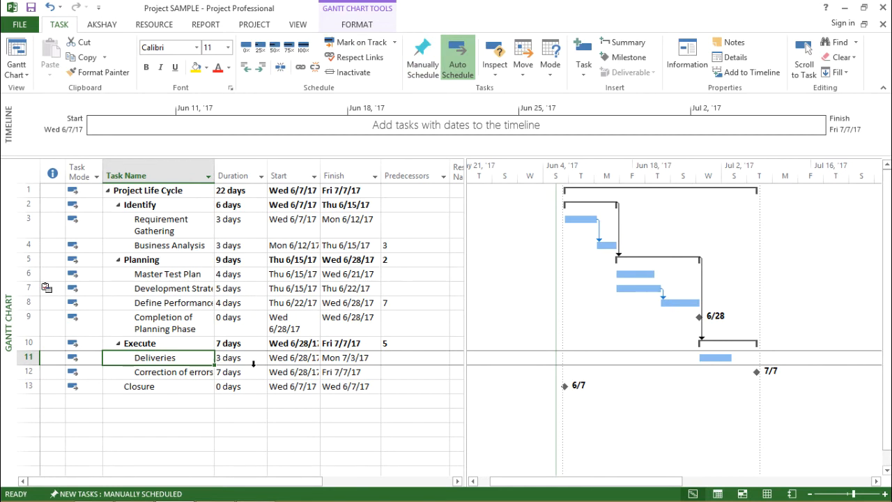
pyautogui.moveTo(237, 356)
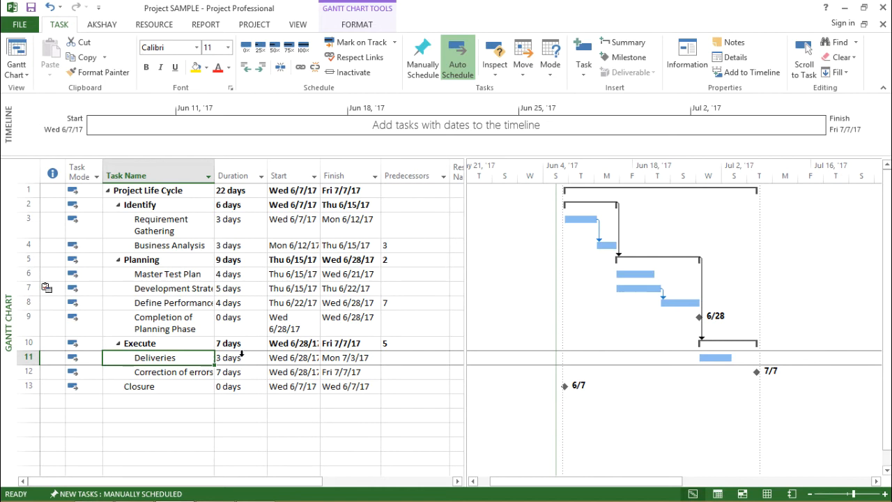
pyautogui.click(237, 356)
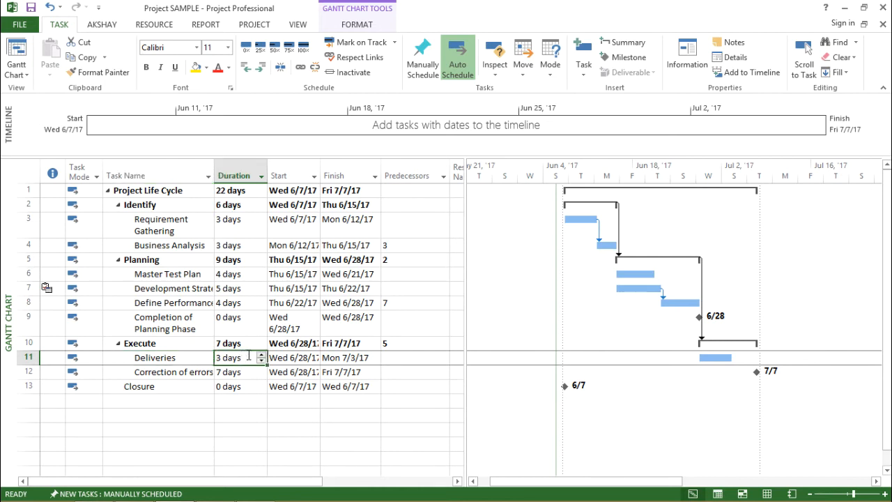
pyautogui.click(237, 357)
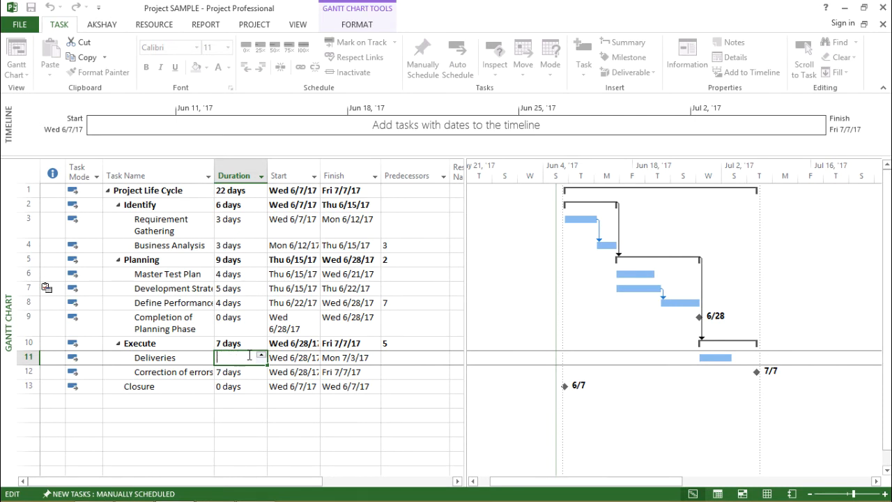
pyautogui.write('3 days?')
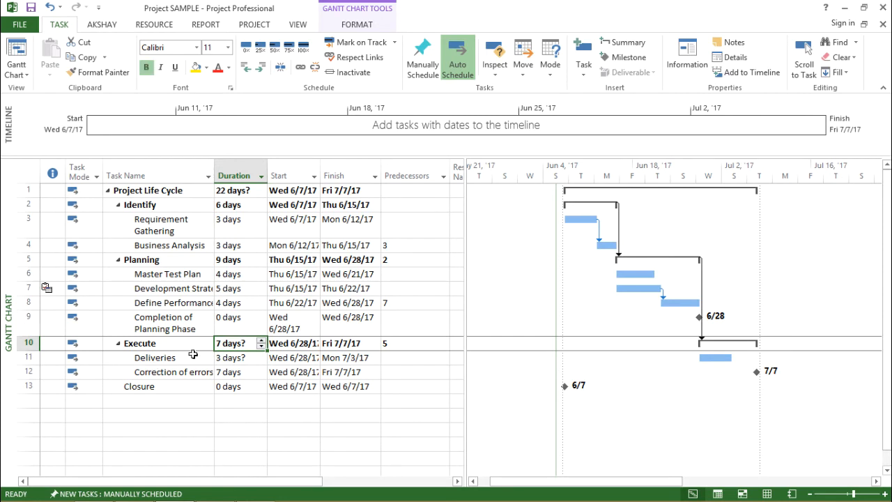
pyautogui.moveTo(212, 410)
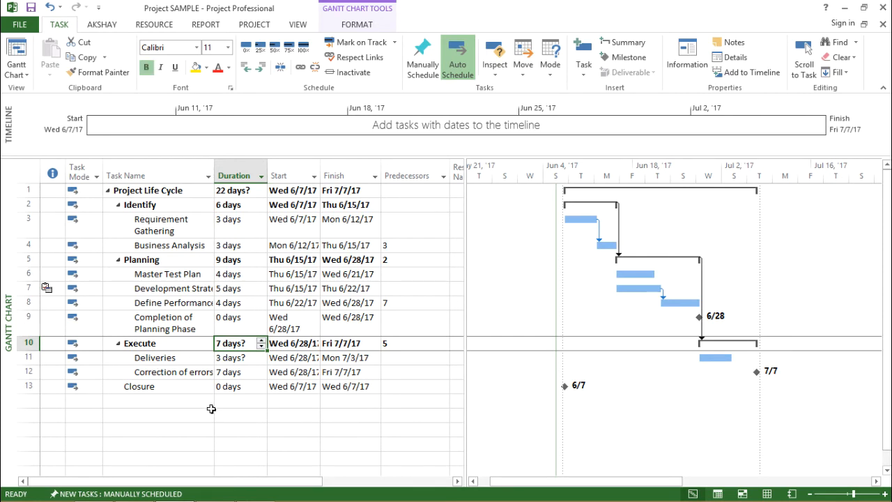
pyautogui.click(237, 370)
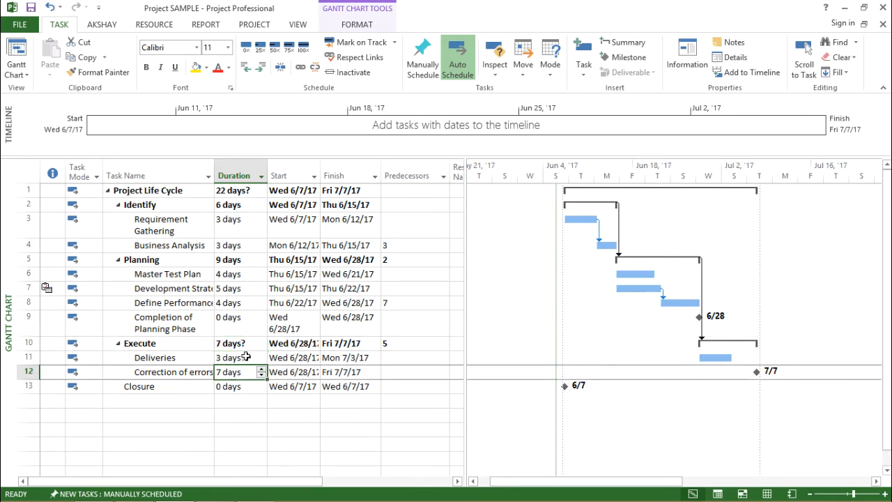
pyautogui.click(240, 357)
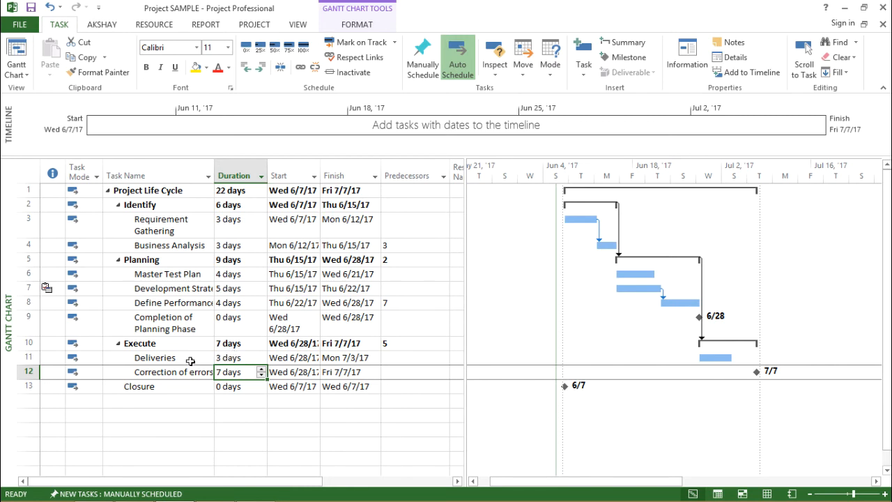
# Mark the Deliveries 3-day duration as estimated in Task Information
pyautogui.doubleClick(155, 357)
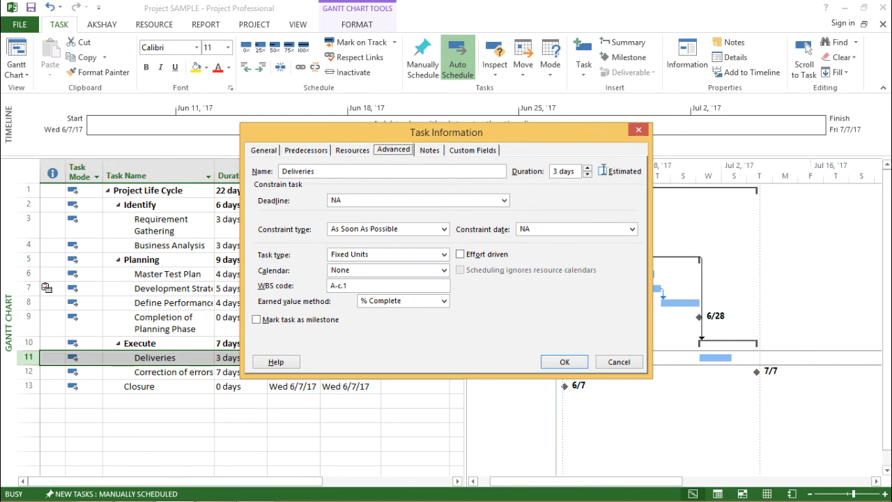
pyautogui.click(602, 170)
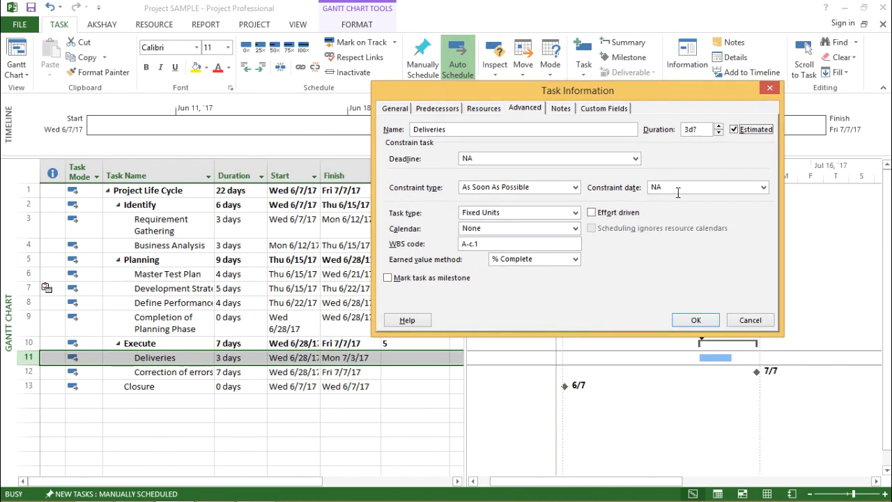
pyautogui.click(694, 319)
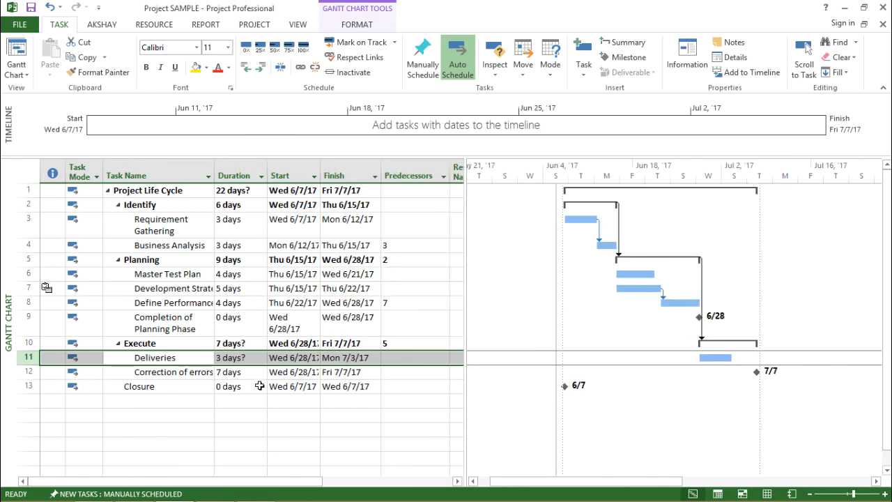
pyautogui.moveTo(251, 360)
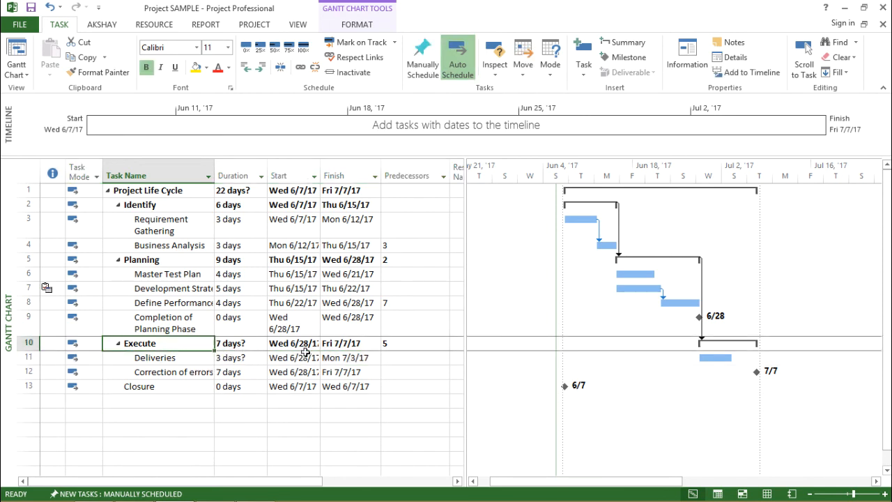
# Review the estimated durations: Deliveries 3 days?, Execute 7 days?
pyautogui.click(240, 343)
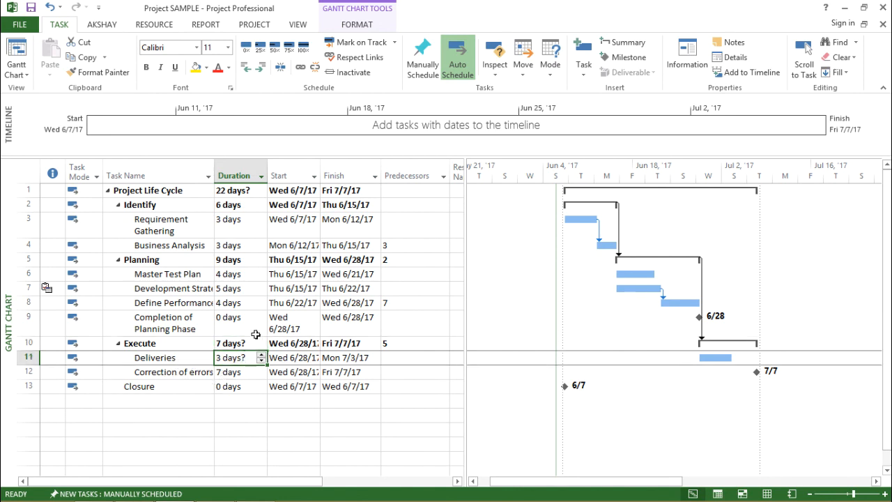
pyautogui.click(232, 342)
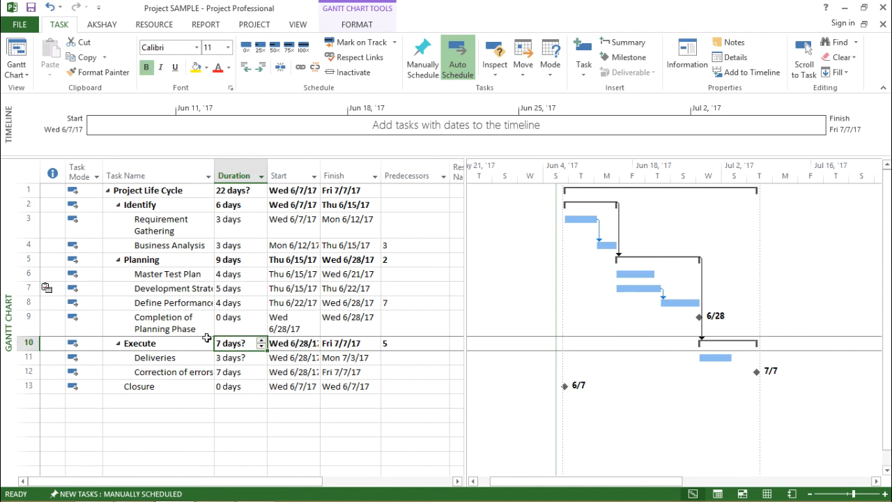
pyautogui.moveTo(252, 351)
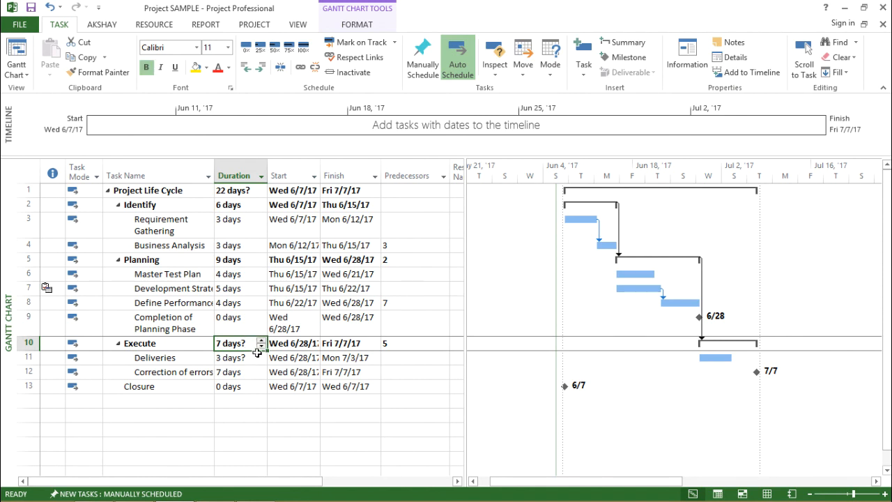
pyautogui.click(240, 356)
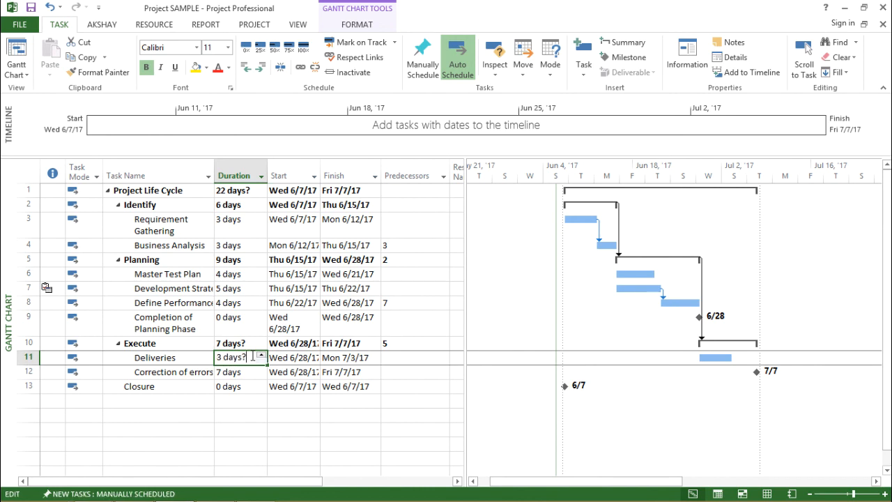